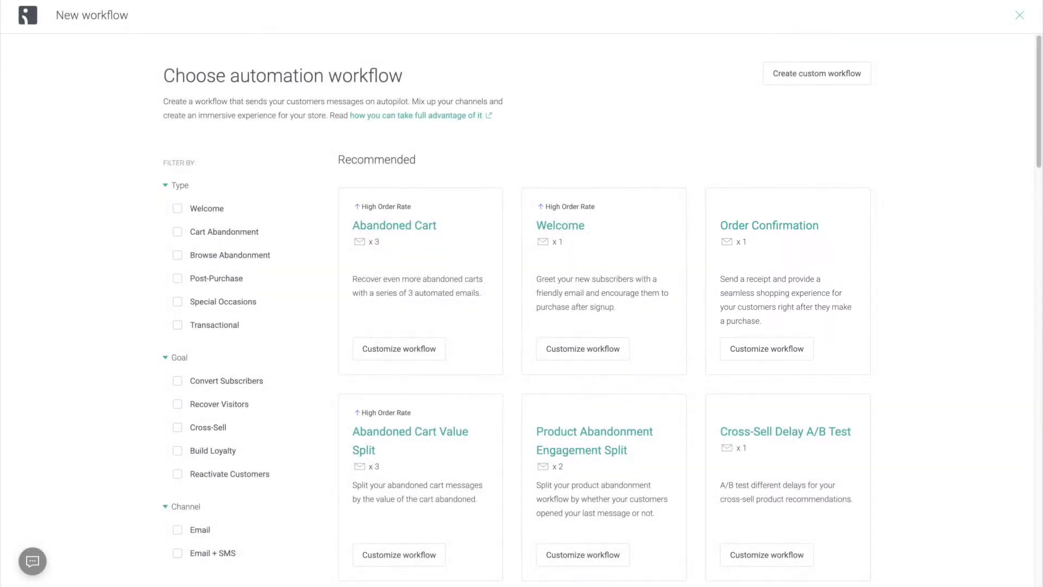
Scroll through the Welcome workflow template and its flow to reach the 'Welcome to the club!' email.
scroll("down", 3)
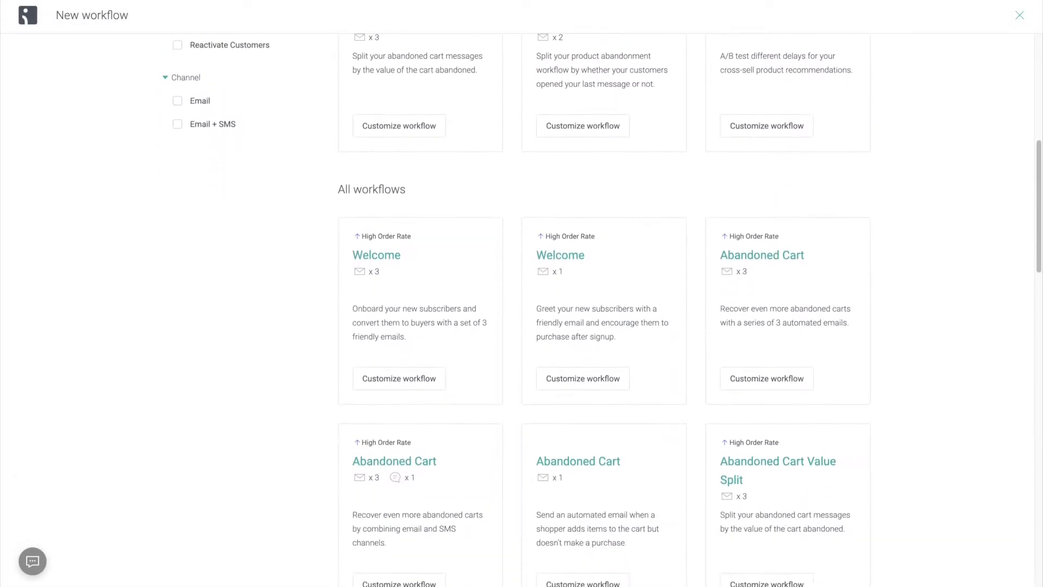
scroll("down", 3)
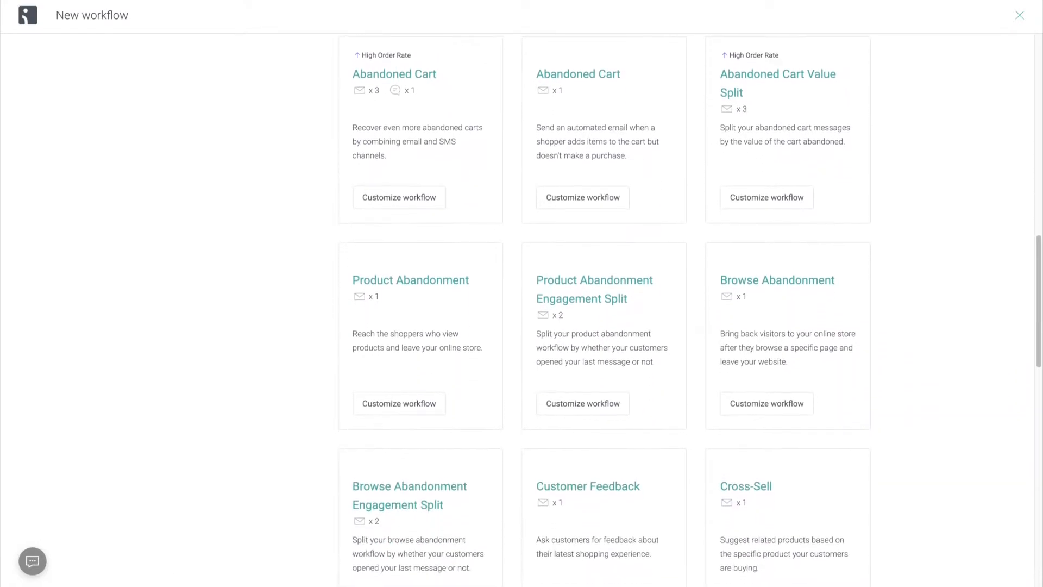
scroll("down", 3)
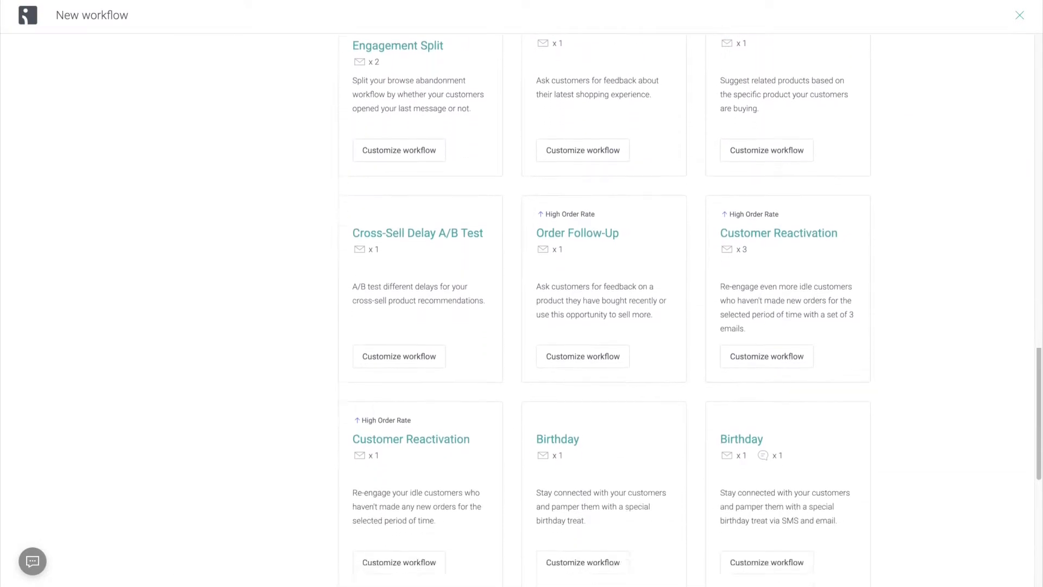
scroll("down", 3)
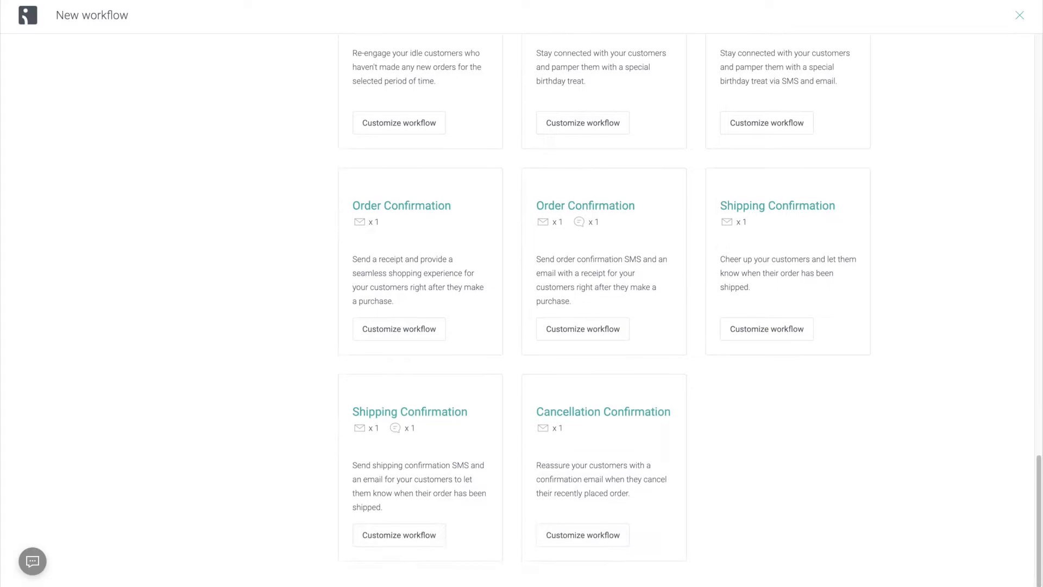
scroll("up", 3)
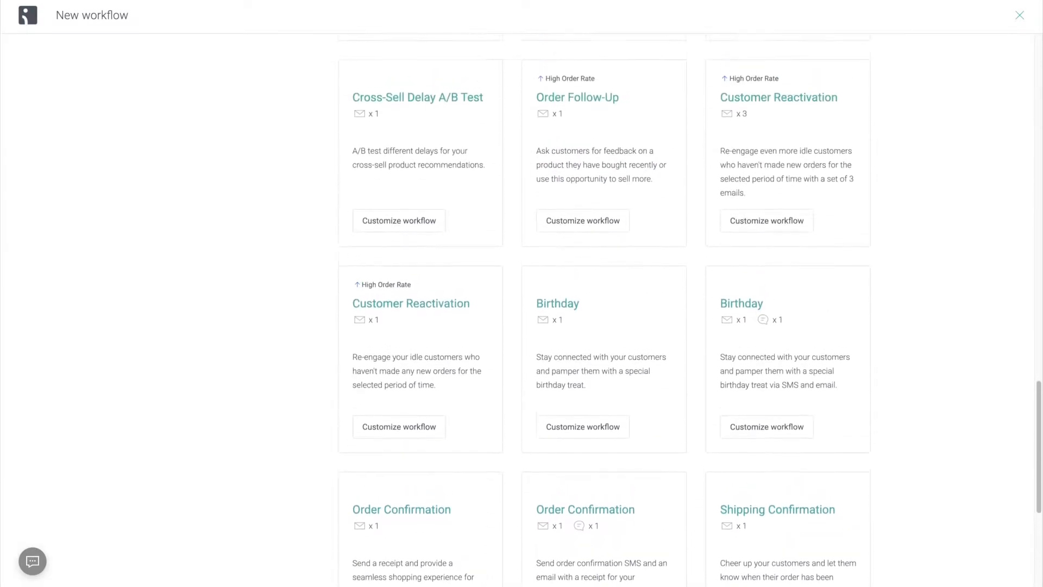
scroll("up", 3)
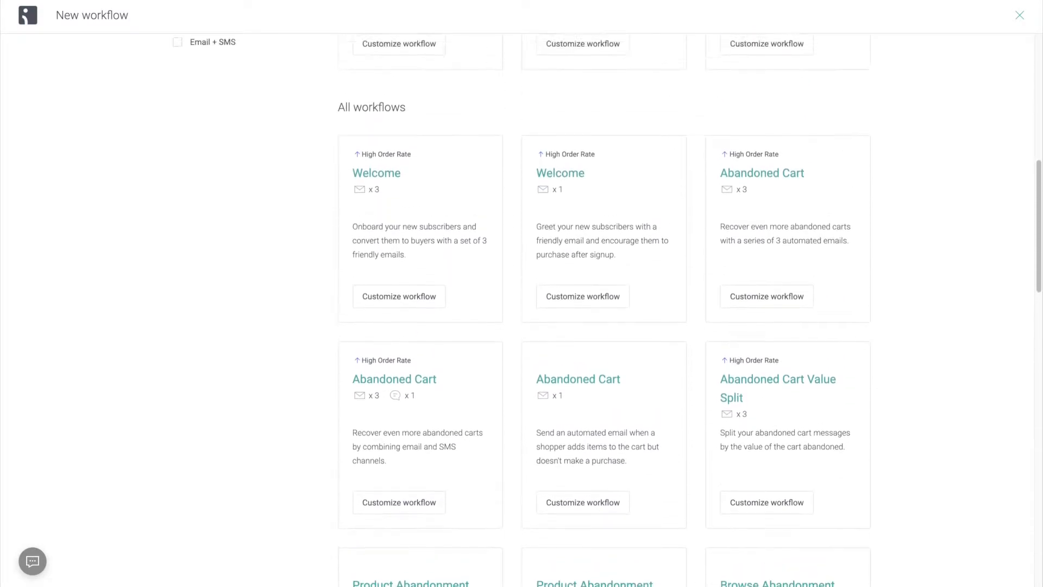
scroll("down", 3)
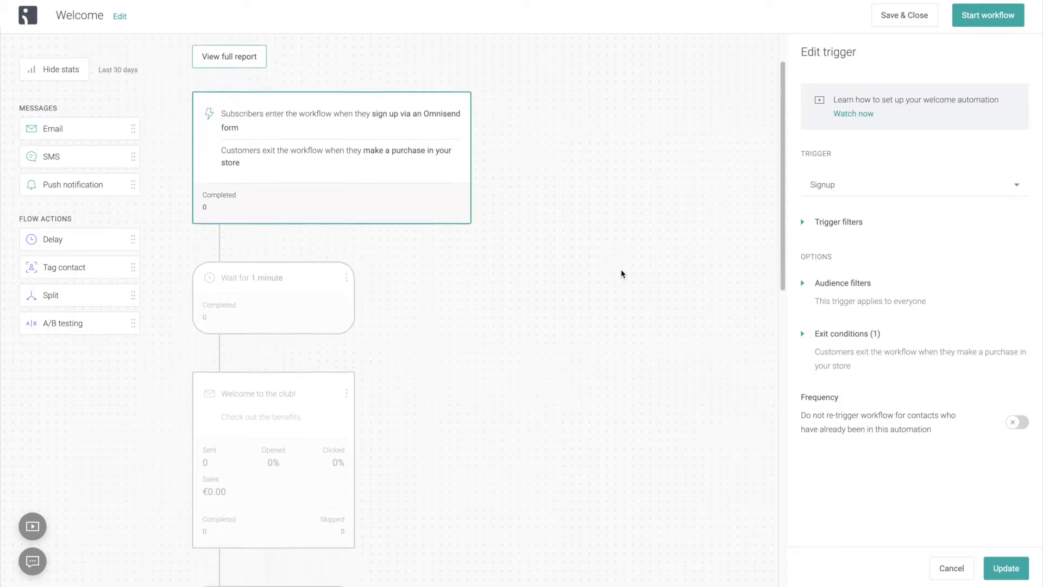
scroll("down", 3)
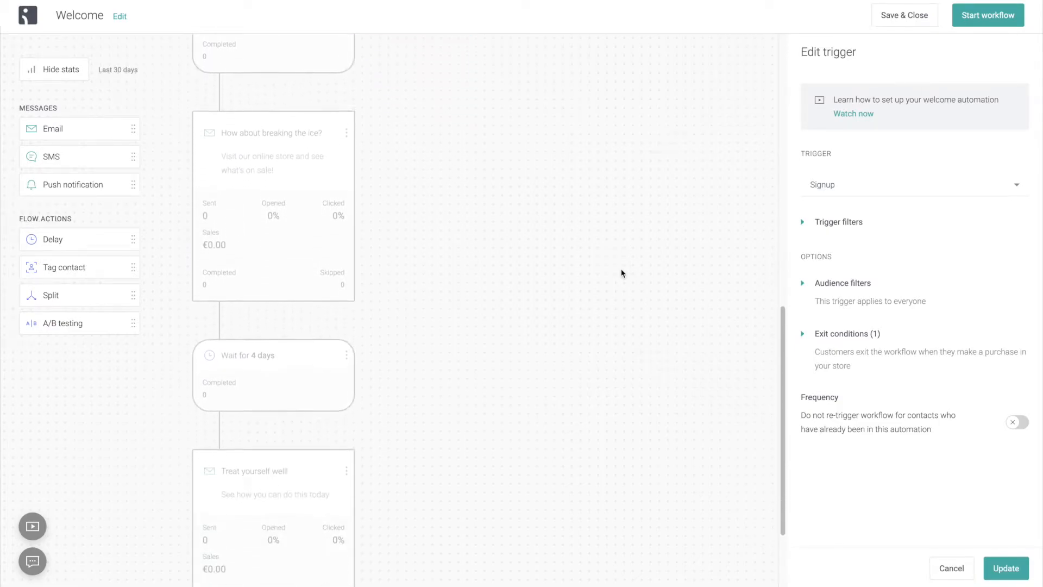
scroll("up", 3)
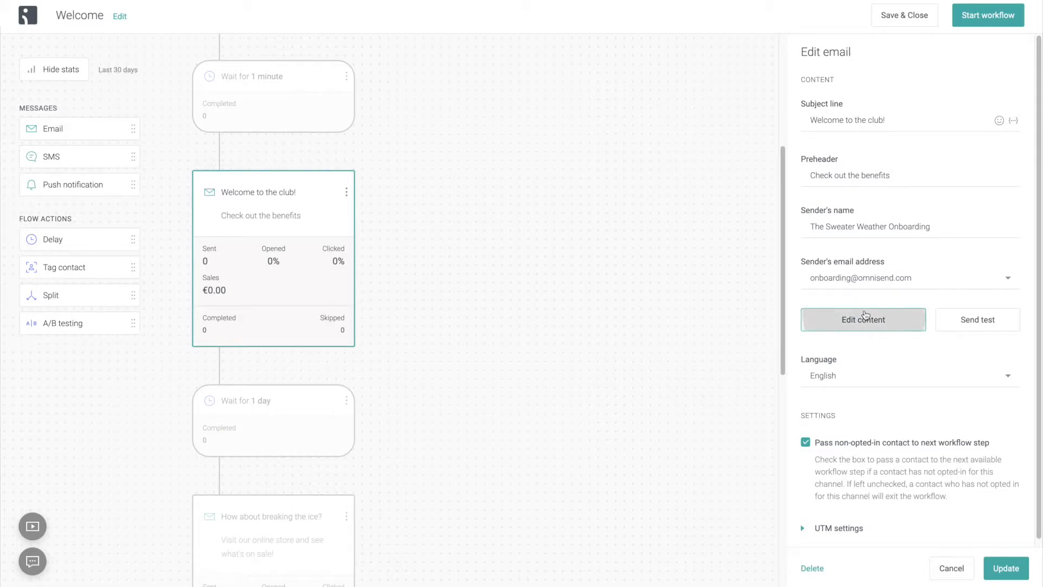
Restyle the welcome email's content with a patterned background, THE SWEATER WEATHER header and red buttons.
left_click(862, 320)
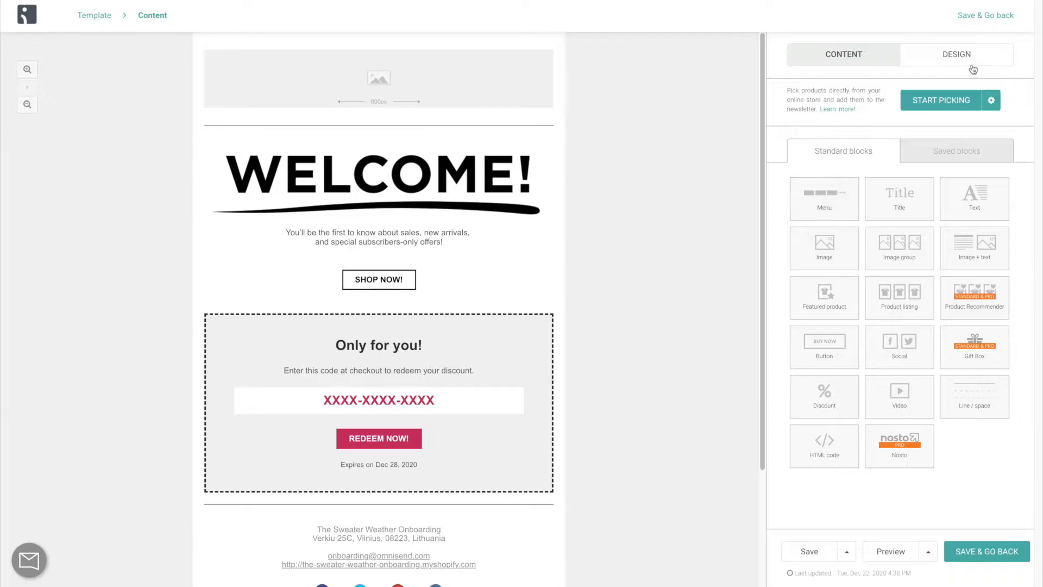
left_click(956, 54)
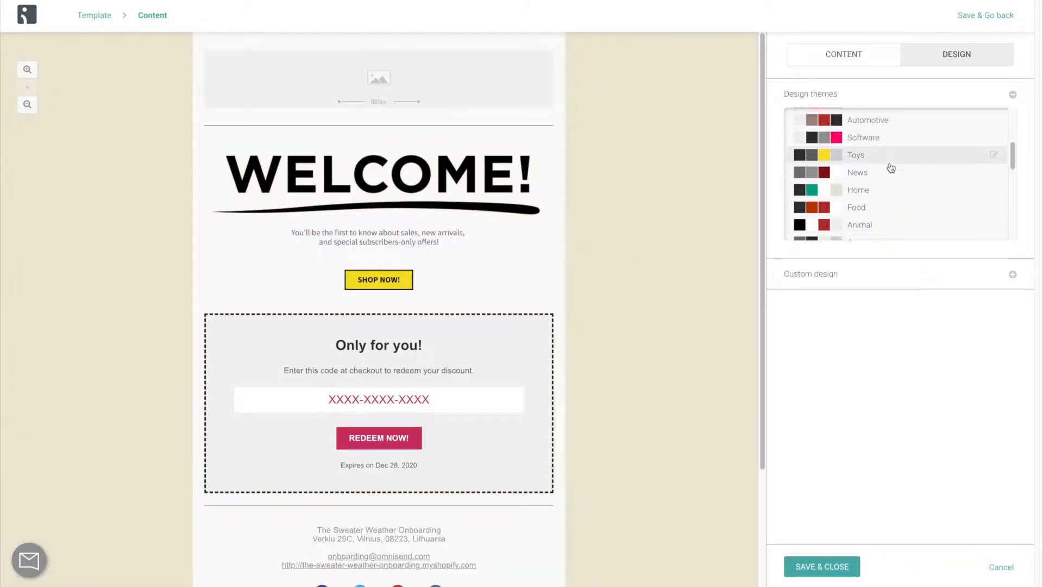
scroll("down", 3)
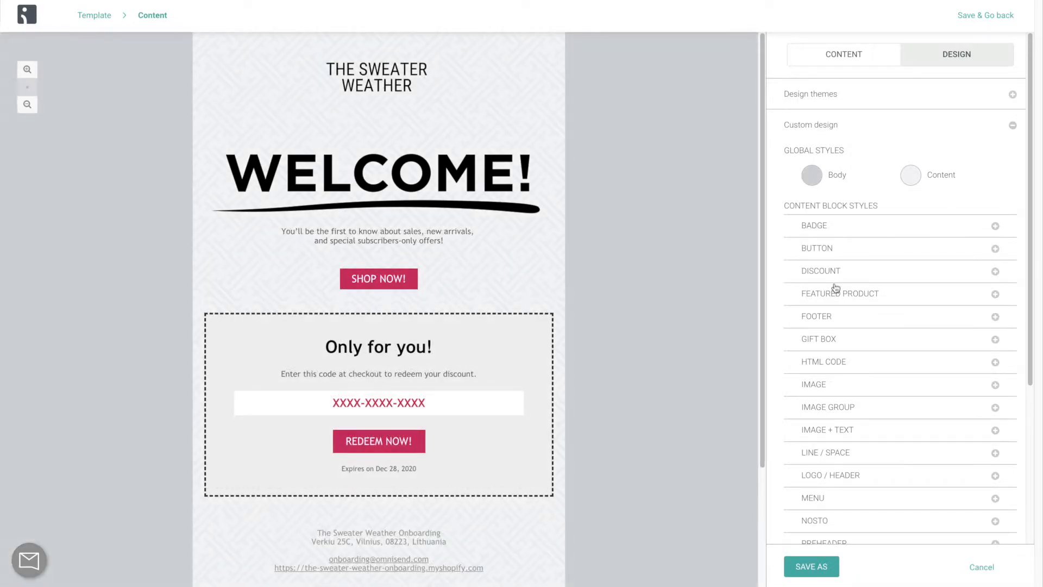
Save the custom design as 'My Design' and apply that theme to the Break the Ice email.
left_click(811, 566)
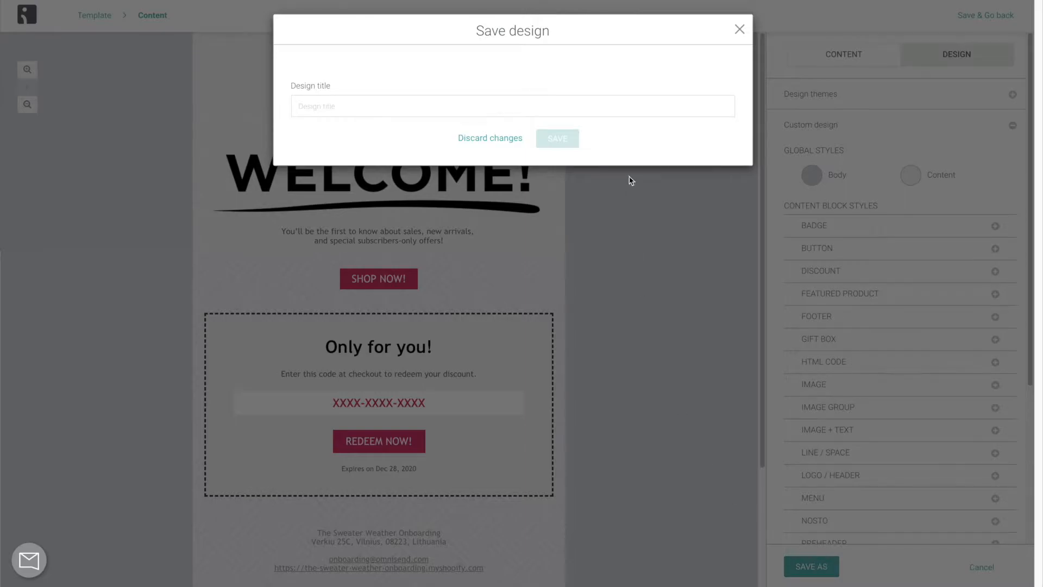
type("My D")
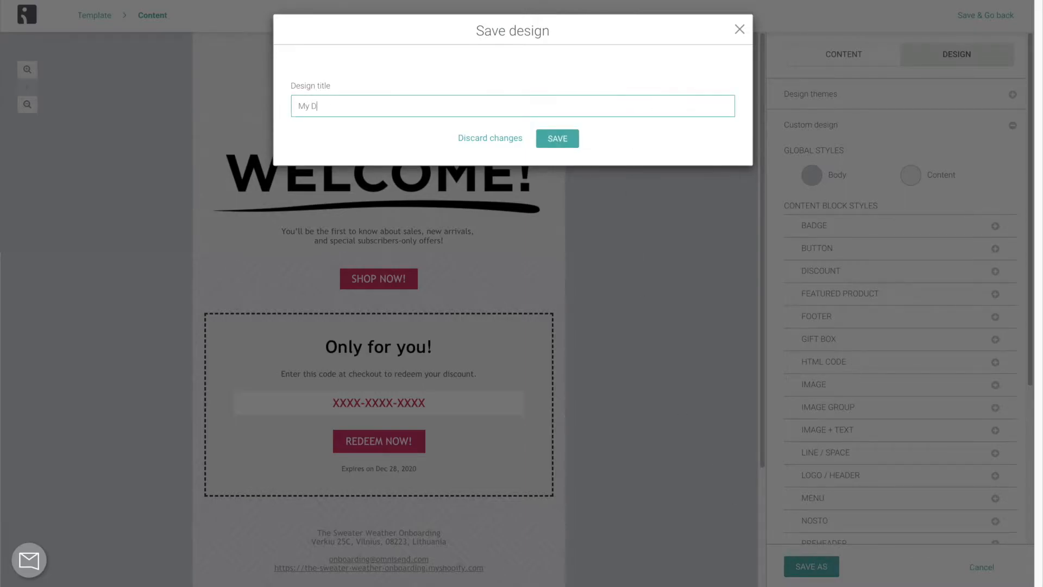
left_click(557, 139)
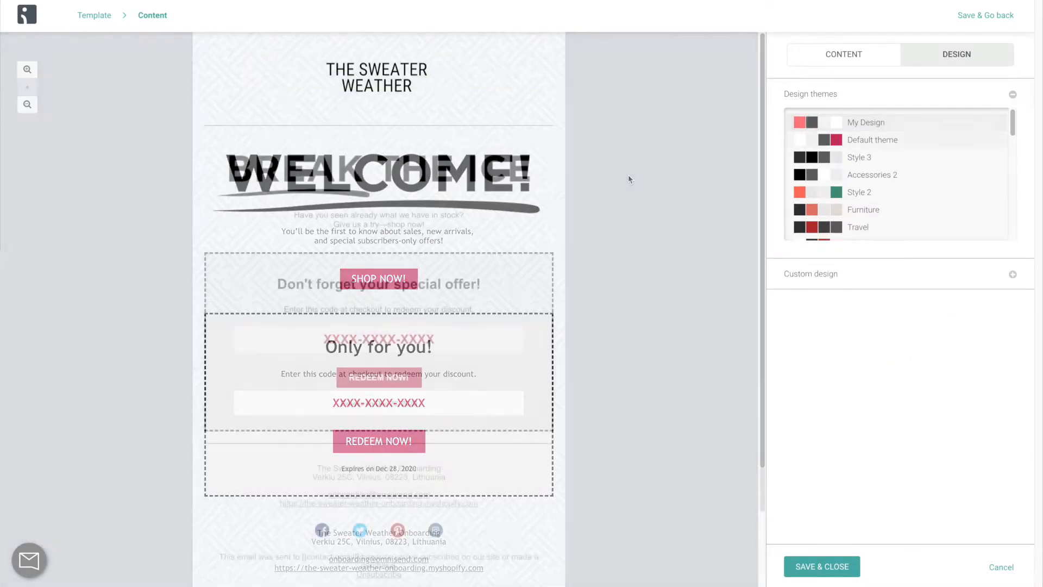
left_click(866, 123)
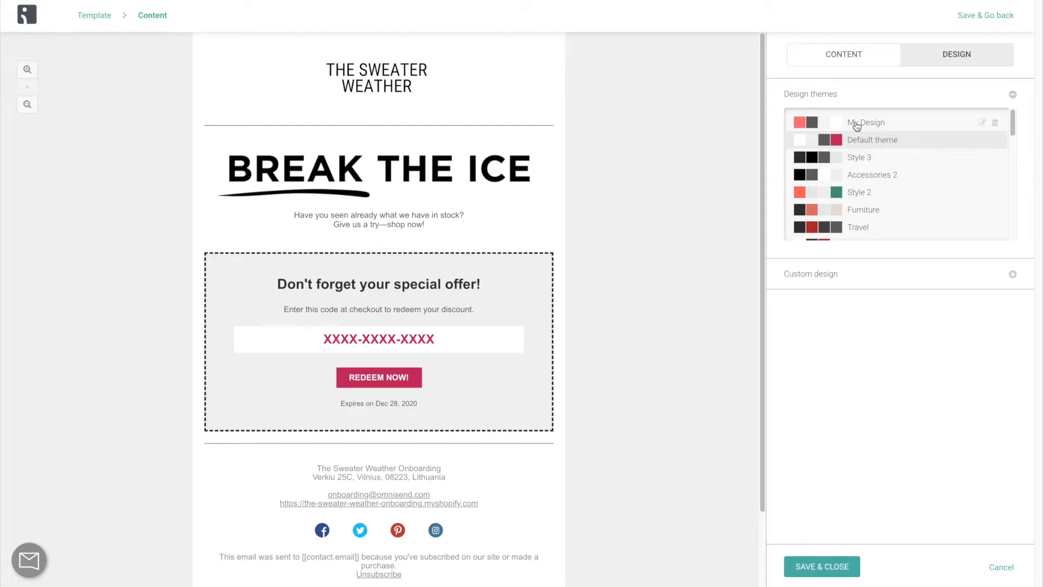
left_click(865, 121)
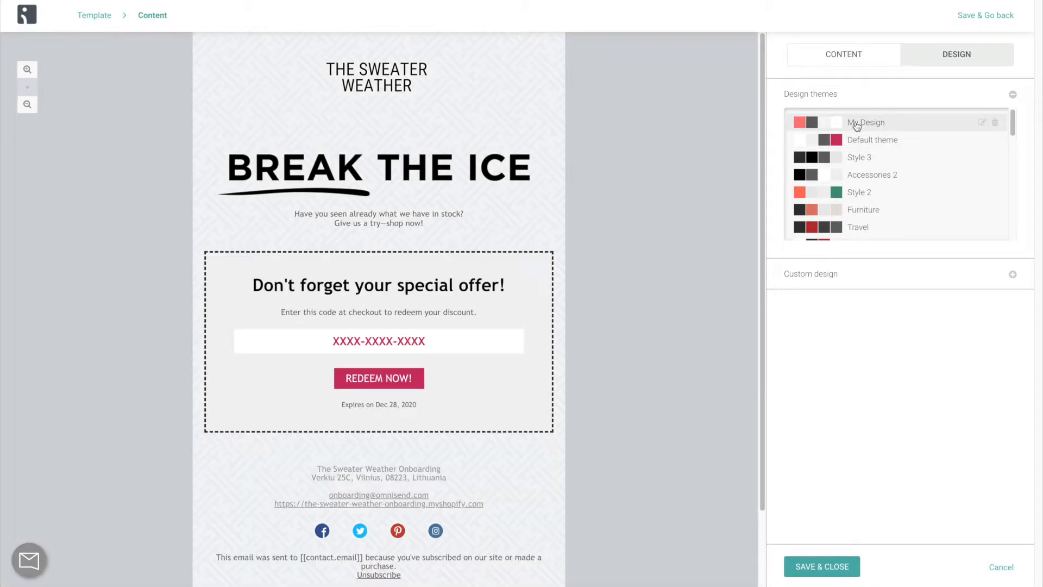
Set the welcome email's discount block to a $5 OFF fixed cart discount.
left_click(843, 53)
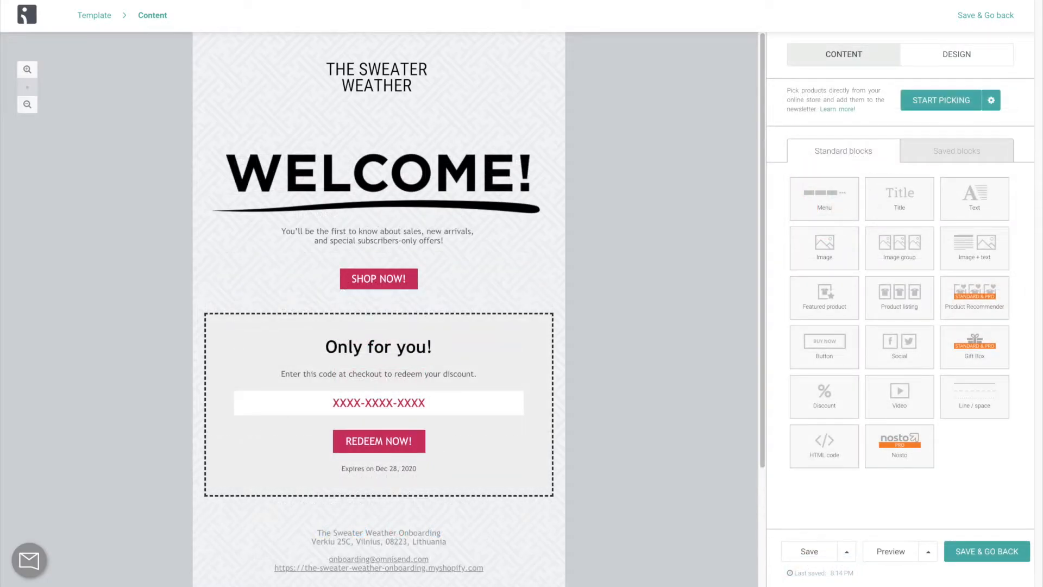
scroll("down", 3)
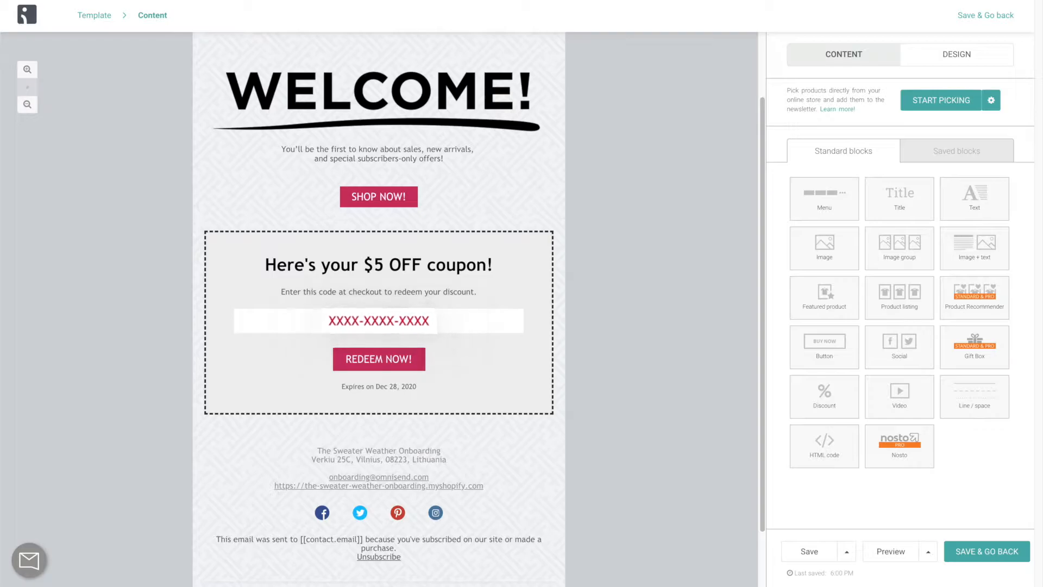
left_click(378, 320)
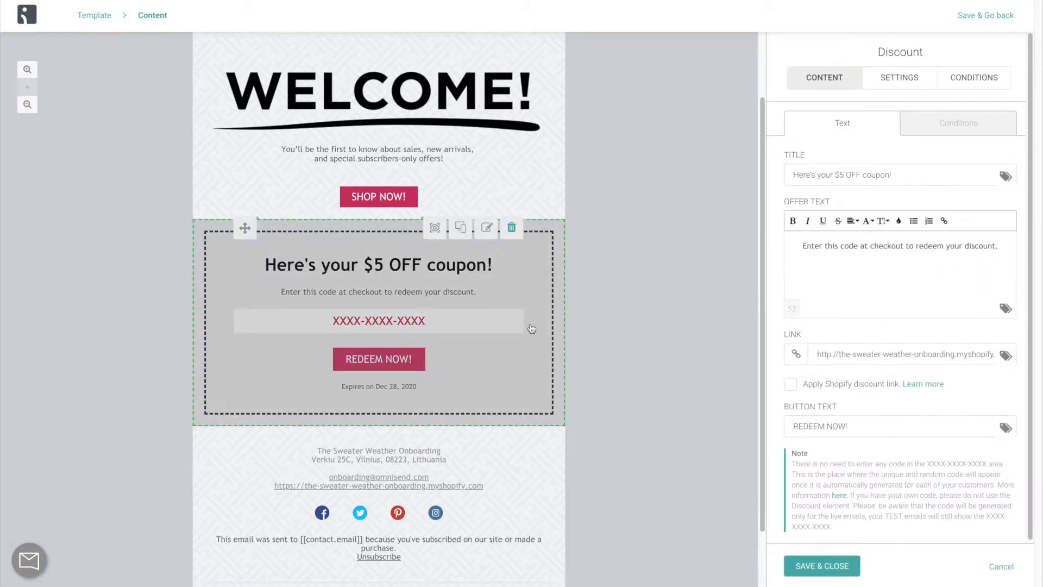
left_click(958, 122)
type("5")
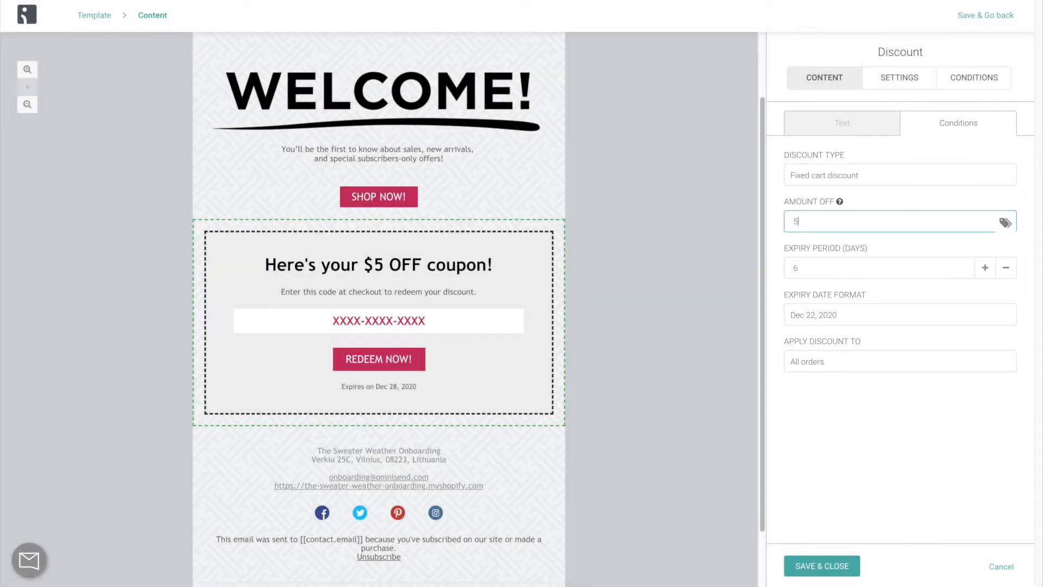
Give the coupon its own custom WELCOME discount code.
left_click(841, 122)
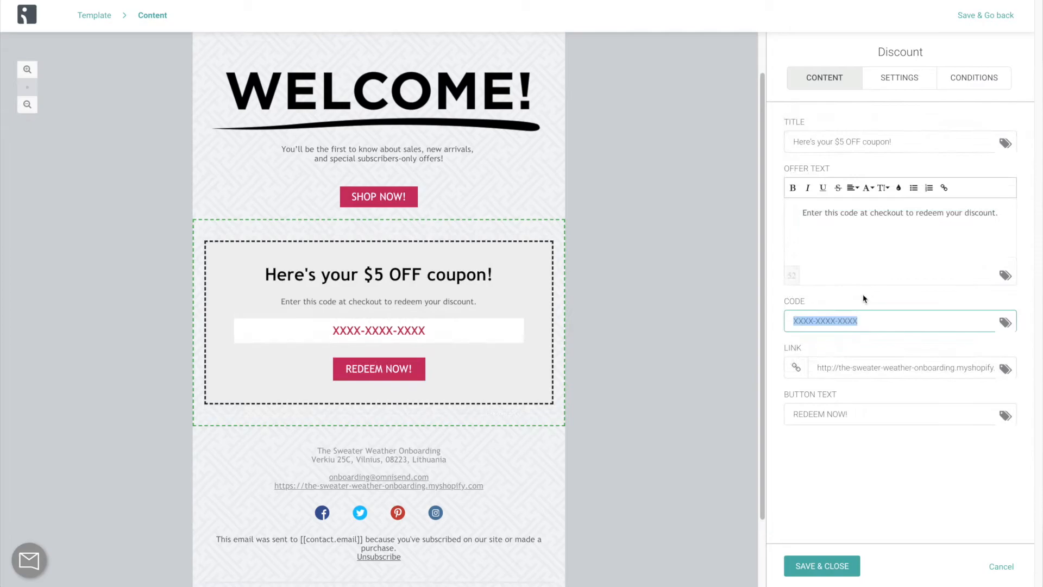
type("WELCOME202")
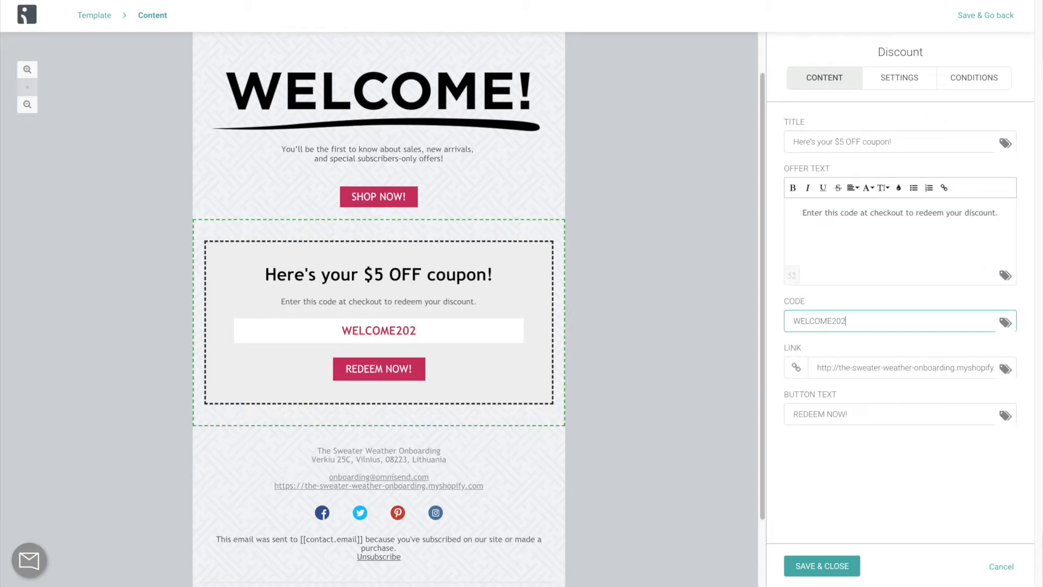
type("1")
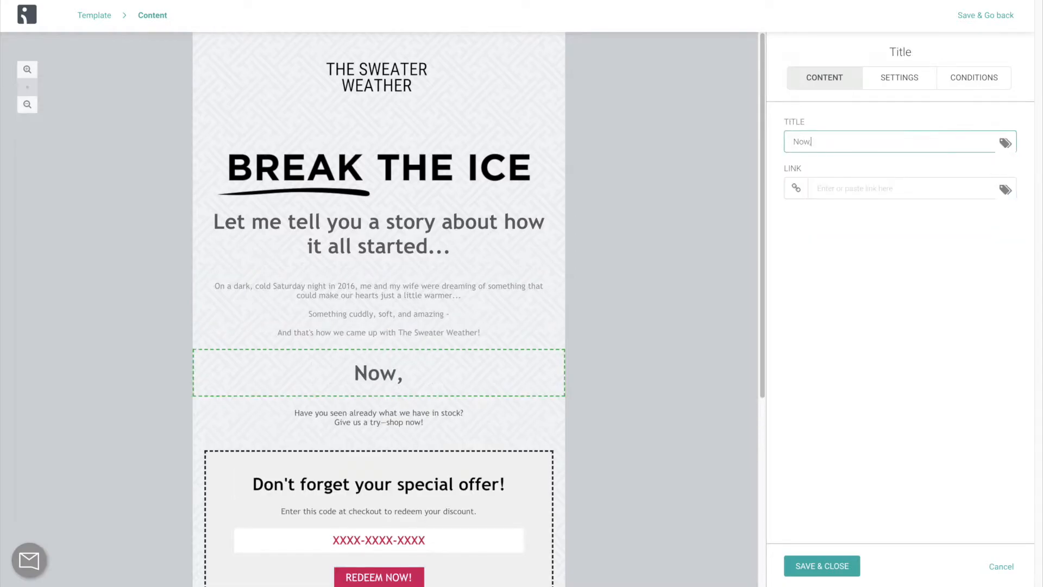
Add a product listing block with two products picked from the online store.
left_click(379, 450)
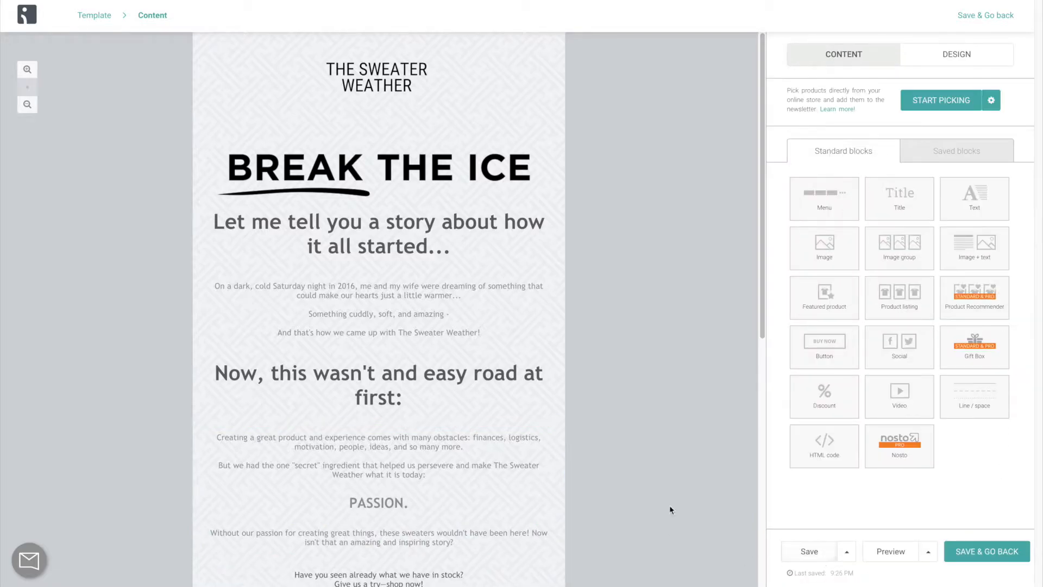
scroll("down", 3)
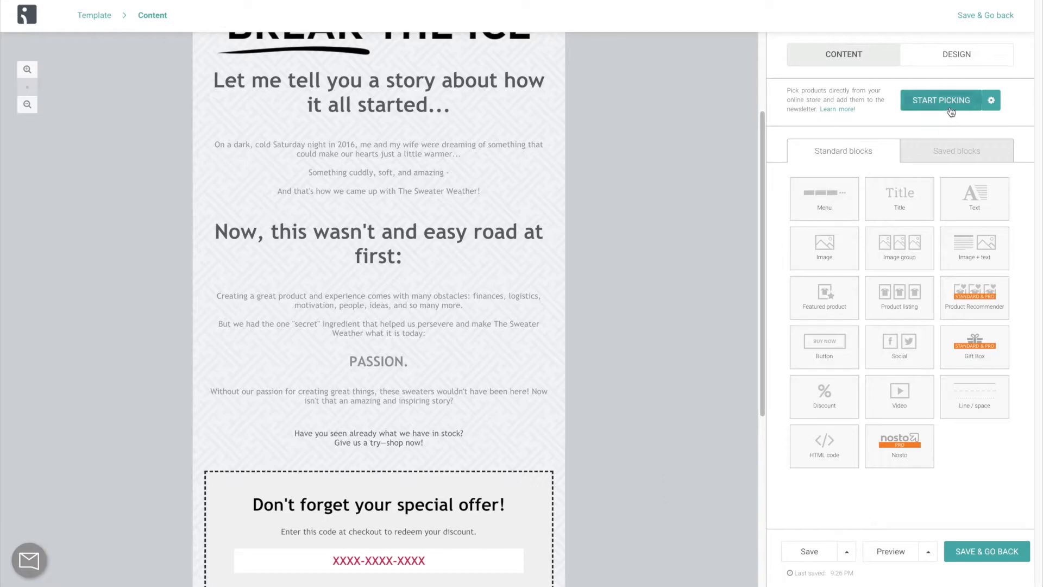
left_click(939, 100)
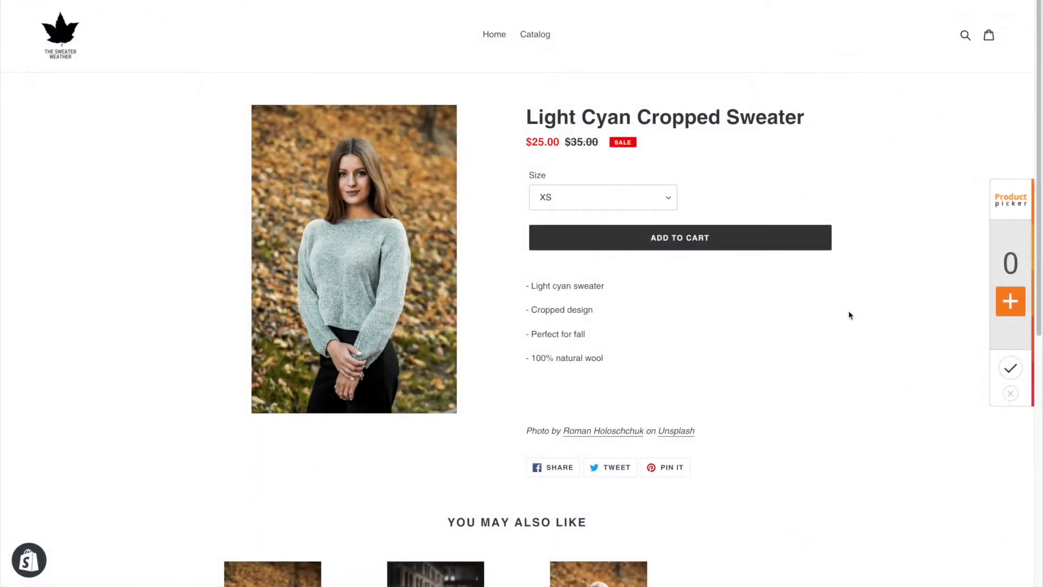
left_click(1010, 300)
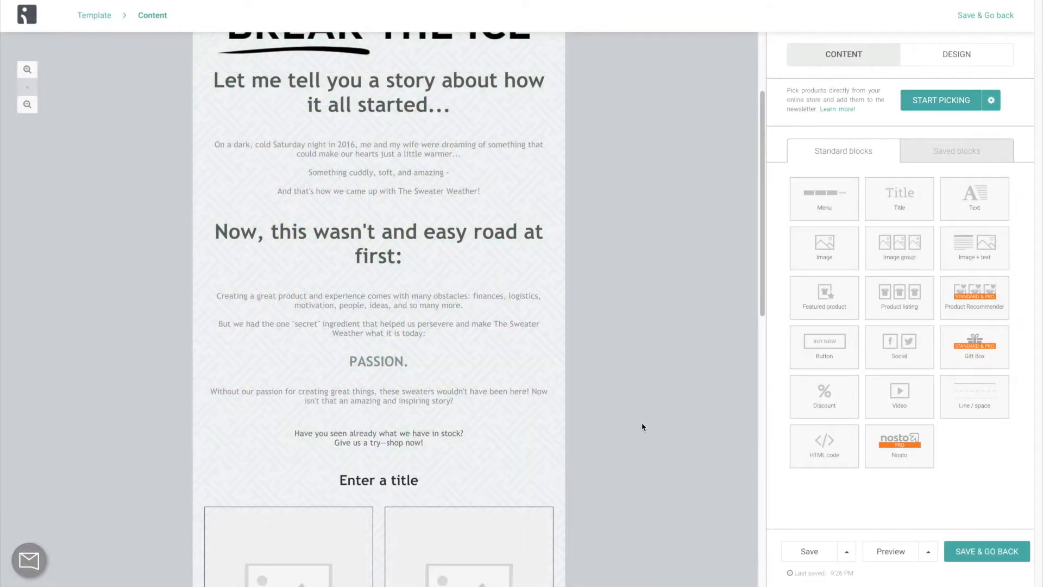
scroll("down", 3)
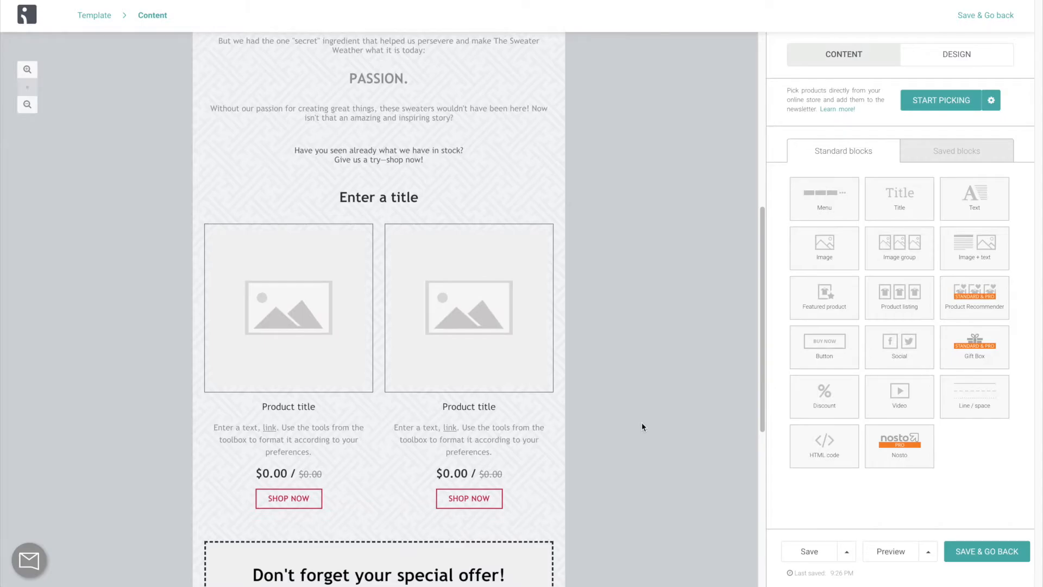
Save the email, enable the Welcome workflow and start a new workflow from the template gallery.
left_click(986, 550)
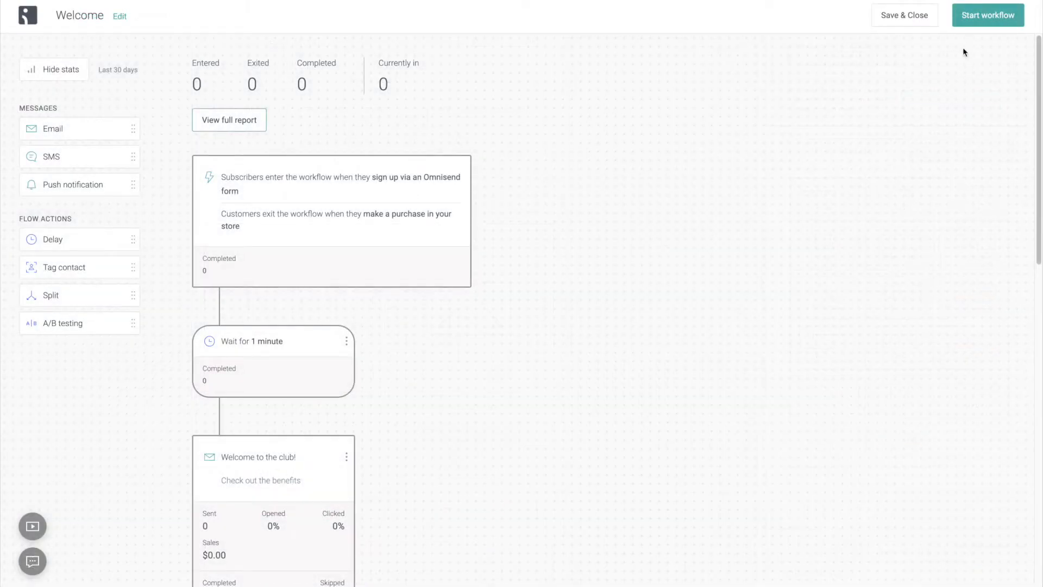
left_click(987, 15)
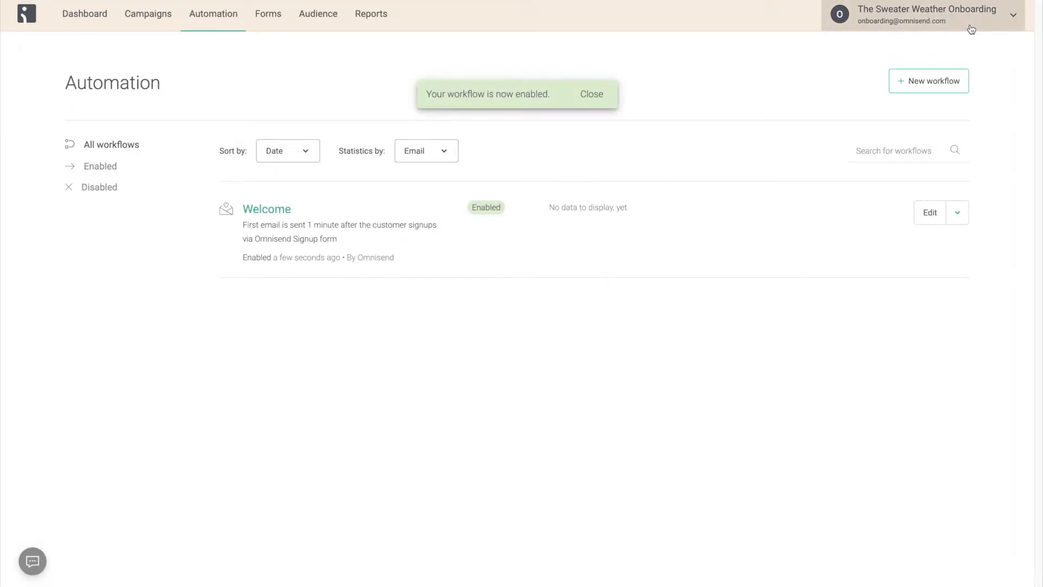
left_click(928, 80)
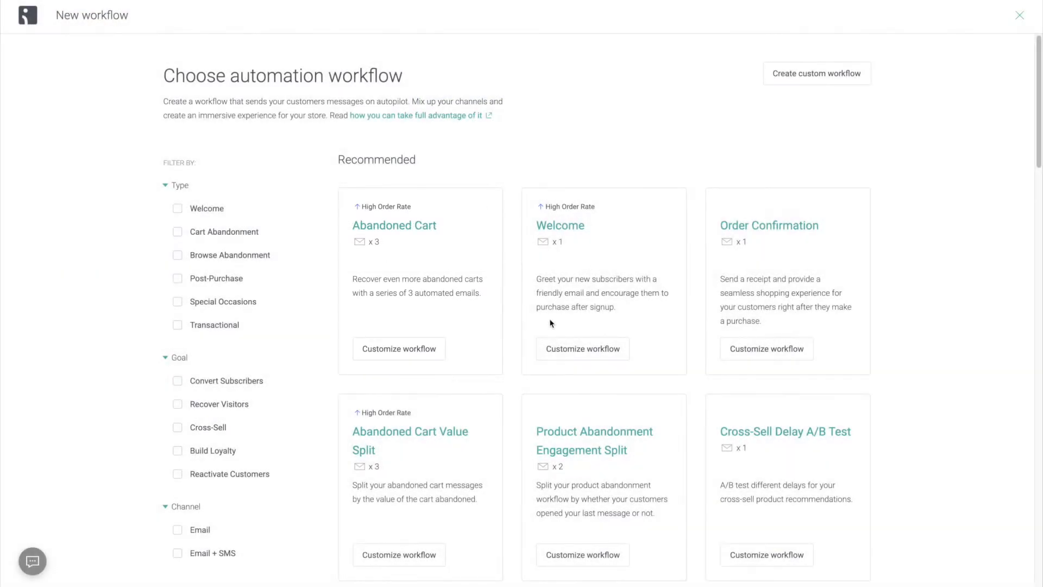
Customize the Abandoned Cart workflow and give its email the 'Hurry! Your cart expires in 24 hours!' headline.
left_click(398, 347)
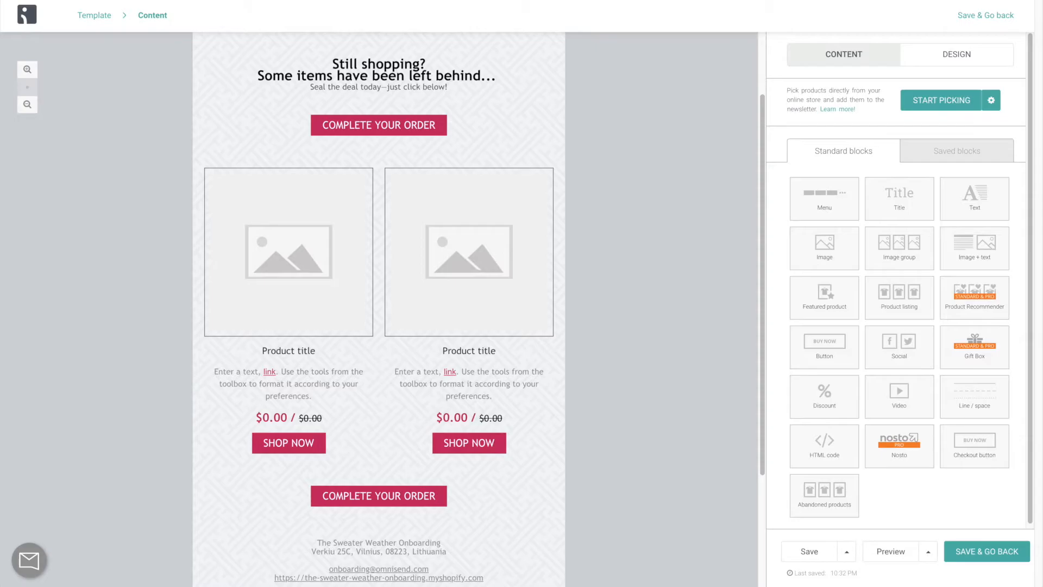
left_click(288, 253)
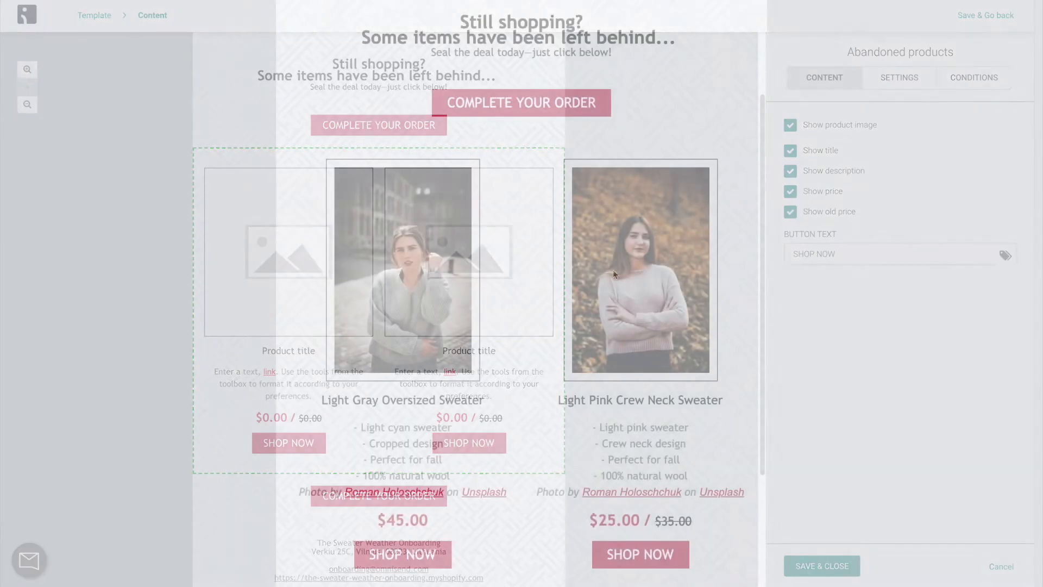
left_click(820, 566)
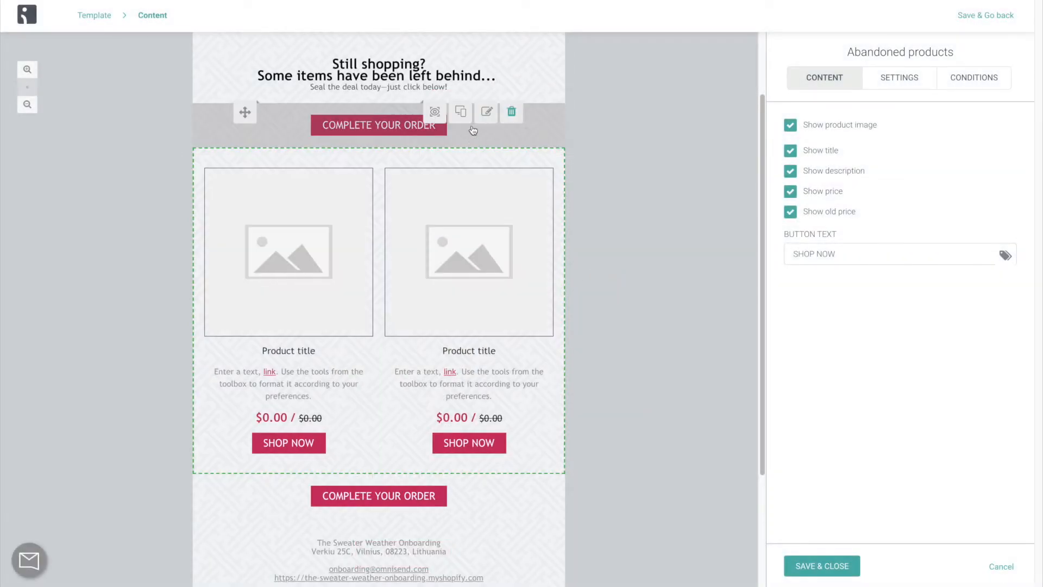
left_click(379, 125)
type("Hurry! Y")
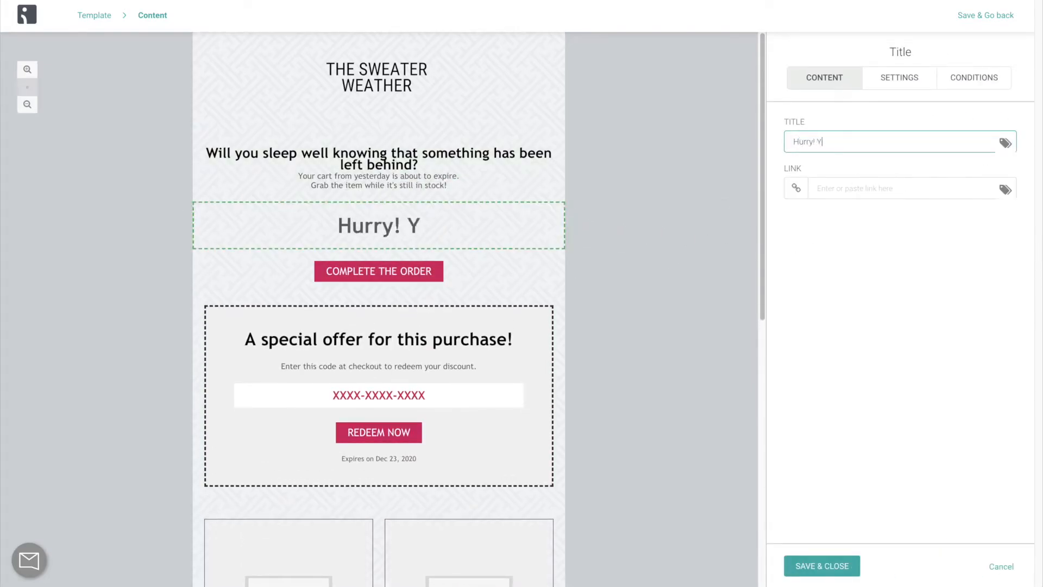
Retitle the special offer block 'This is your last chance to use this code!'.
left_click(378, 391)
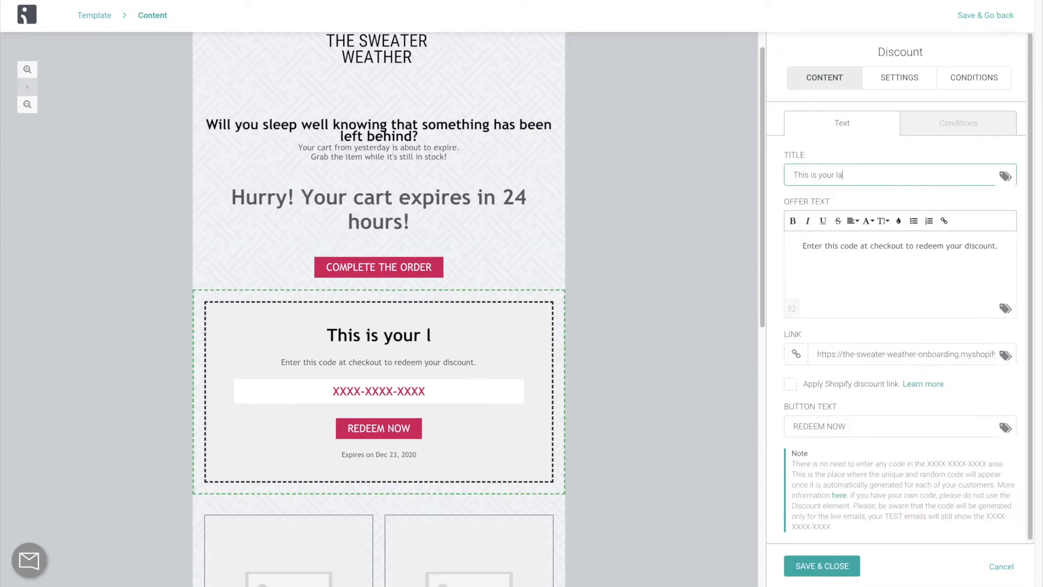
type("st chance to use this code!")
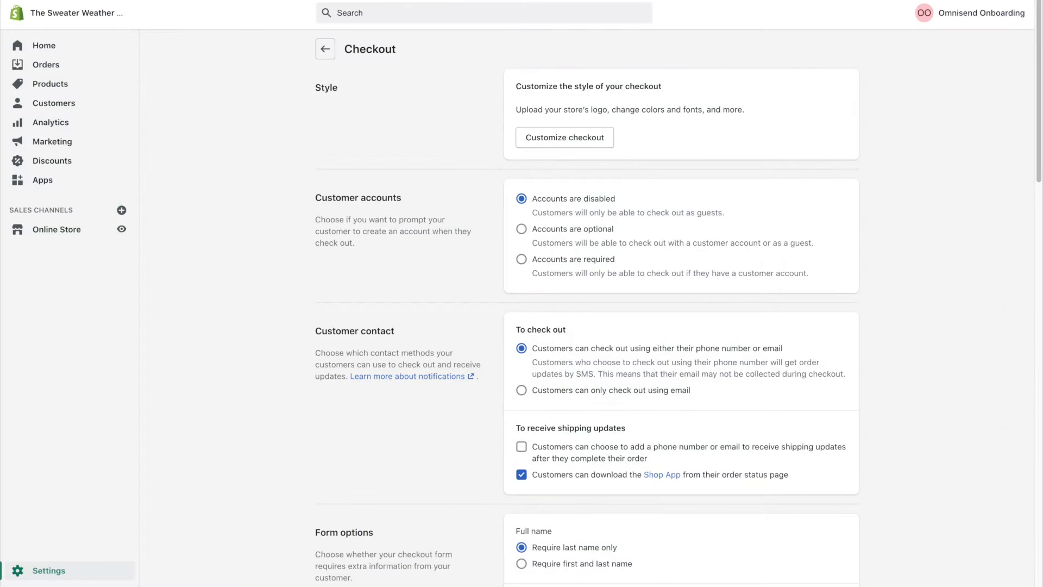
Review Shopify's abandoned checkout email settings and adjust the checkbox.
scroll("down", 3)
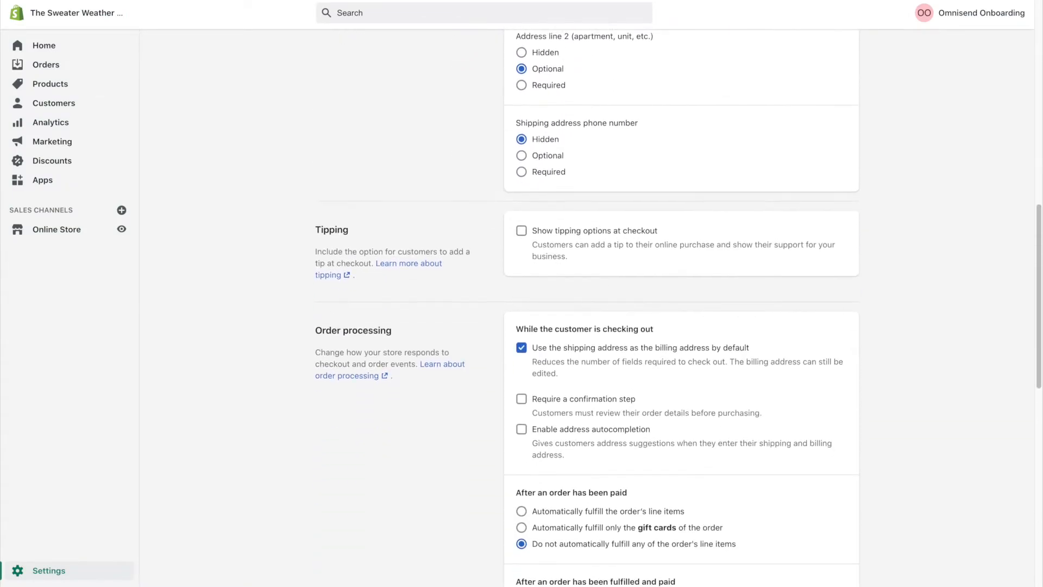
scroll("down", 3)
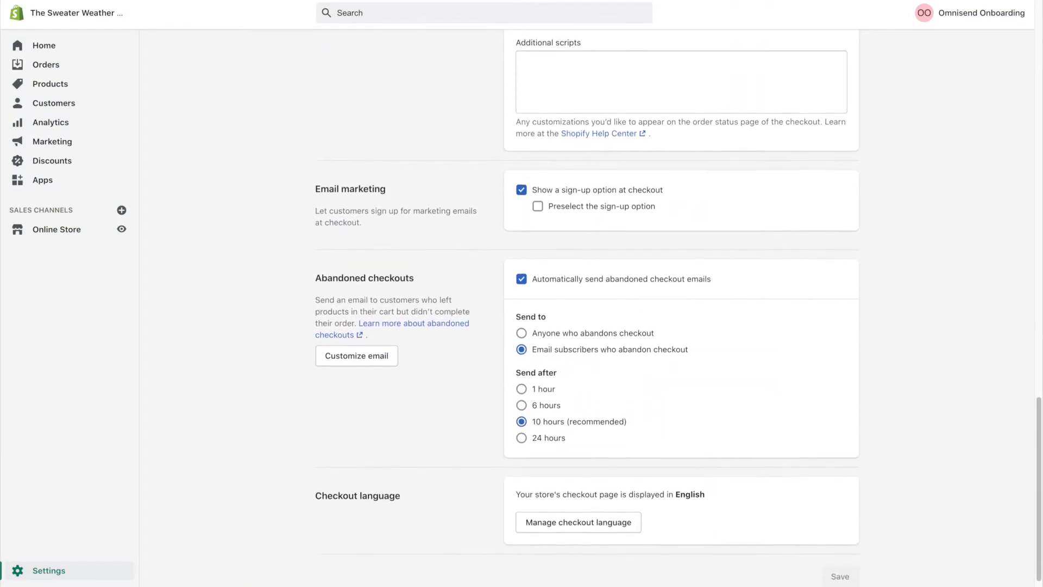
left_click(521, 278)
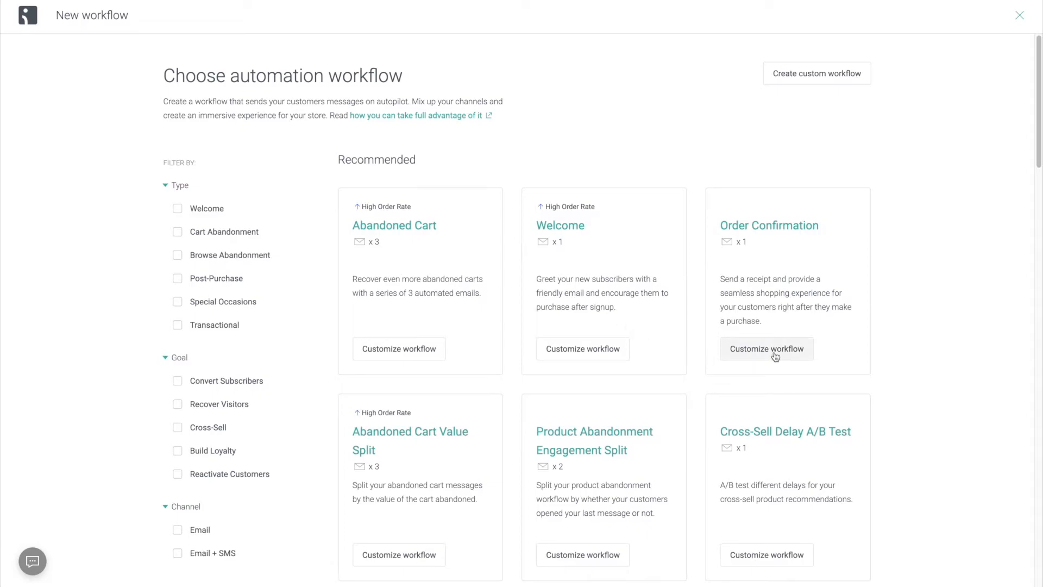
Customize and enable the Order Confirmation workflow, then reopen it from the list.
left_click(766, 349)
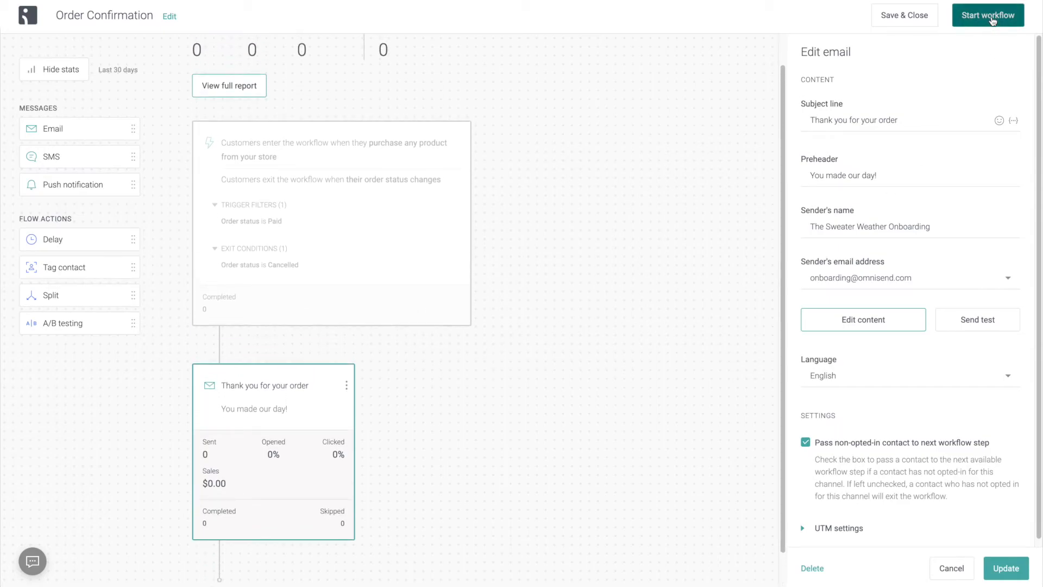
left_click(987, 15)
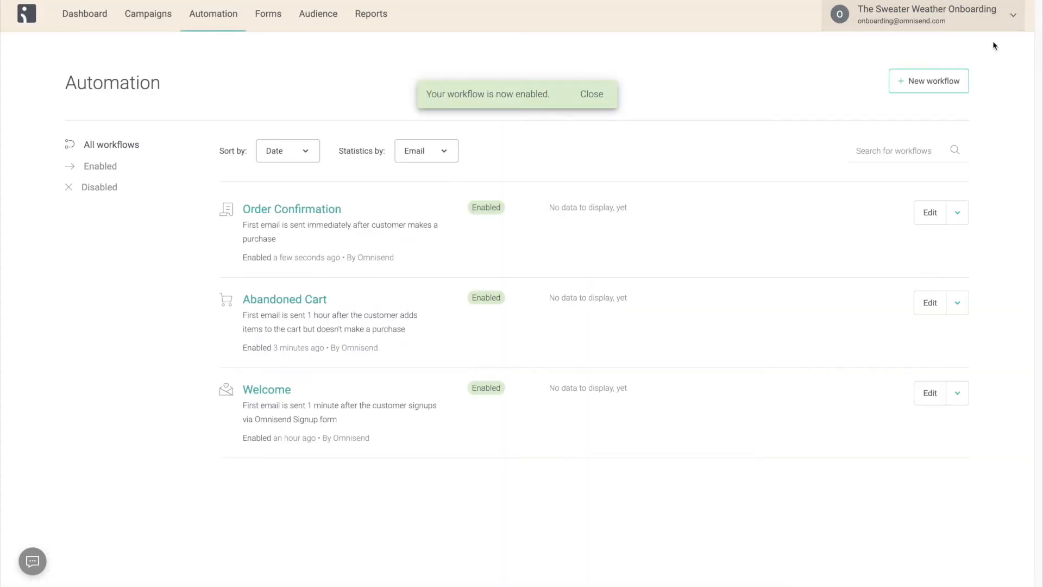
left_click(929, 213)
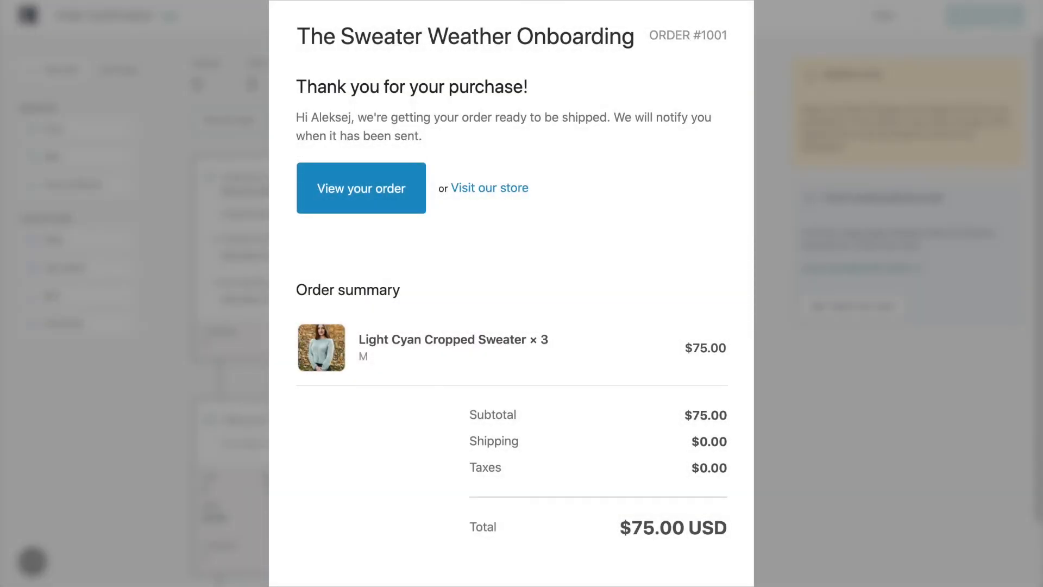
scroll("down", 3)
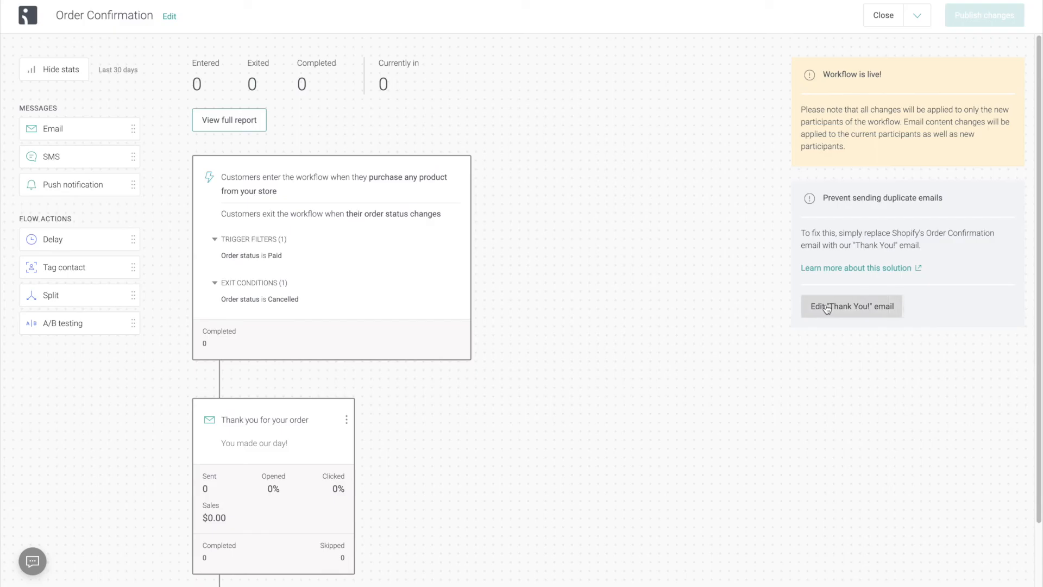
Show the Thank You! email's HTML code for replacing Shopify's and copy it to the clipboard.
left_click(851, 306)
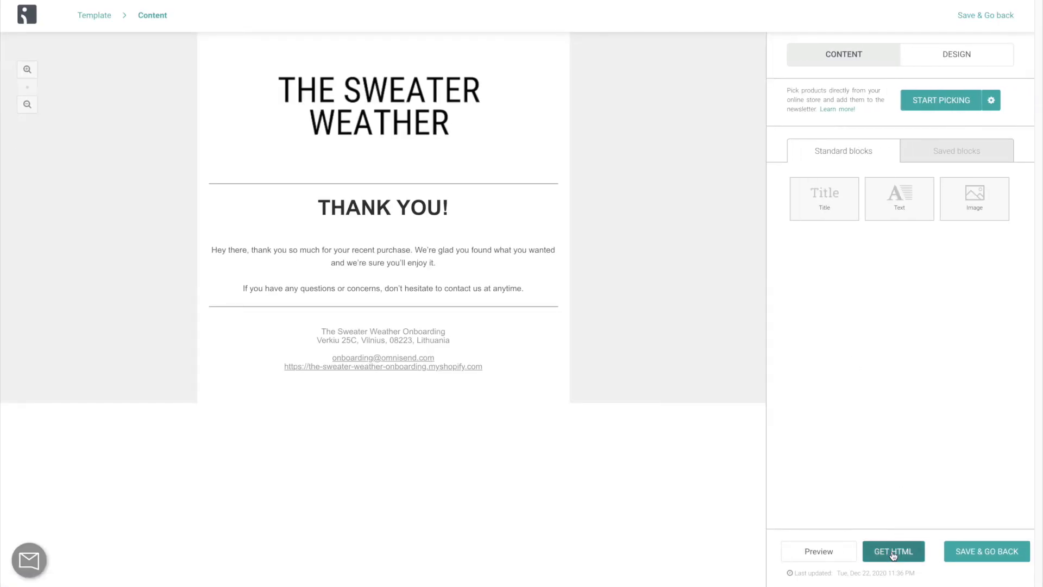
left_click(893, 551)
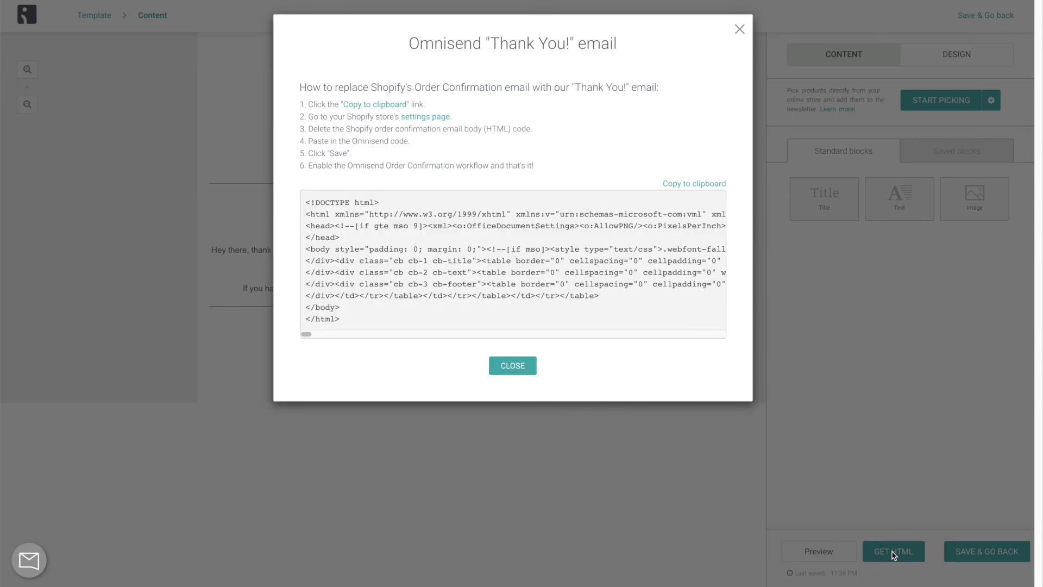
left_click(512, 365)
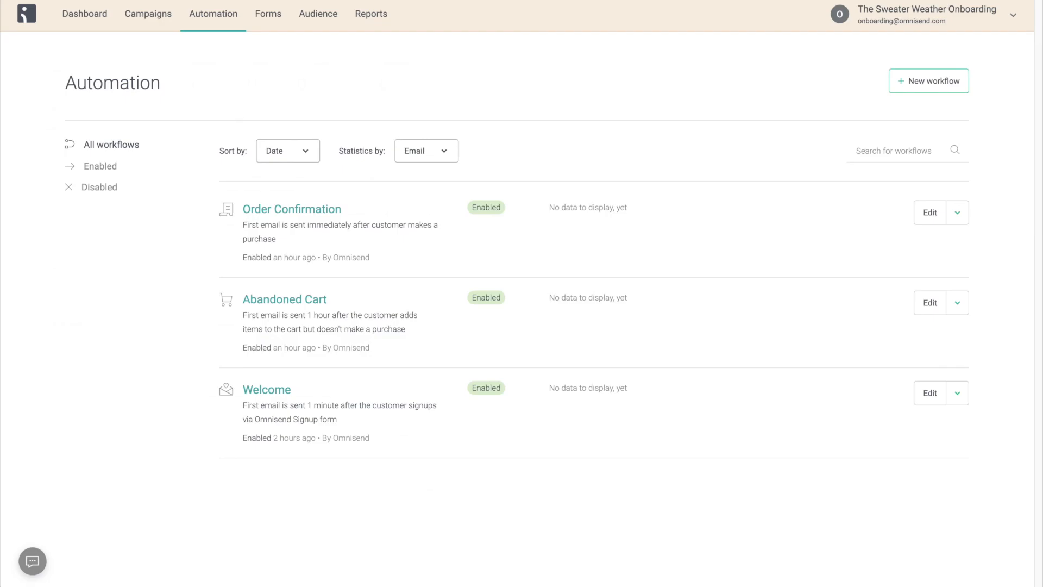
Open the Abandoned Cart workflow and scroll its cart-sum split, waits and reminder emails.
left_click(930, 303)
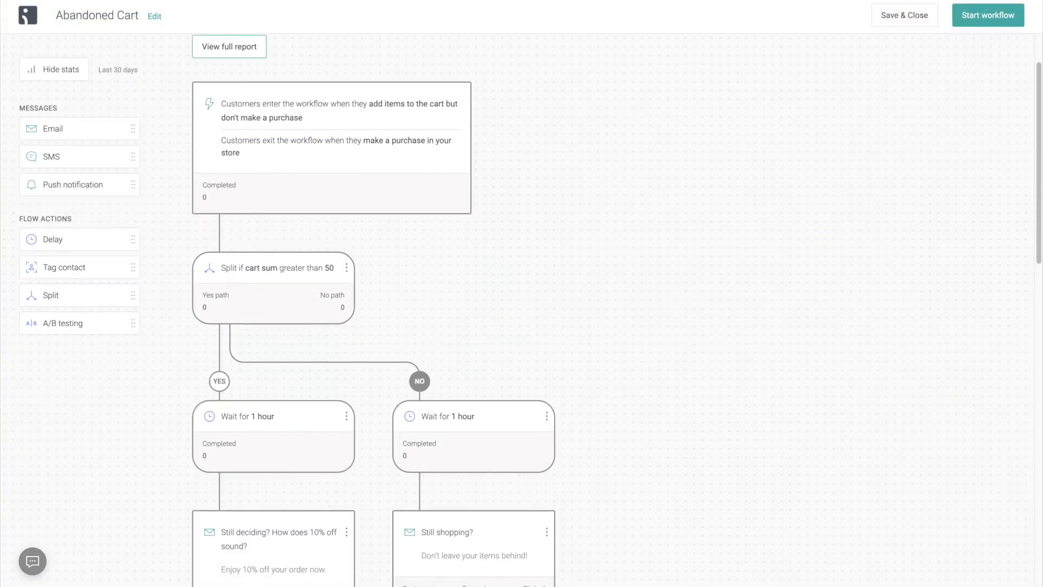
scroll("down", 3)
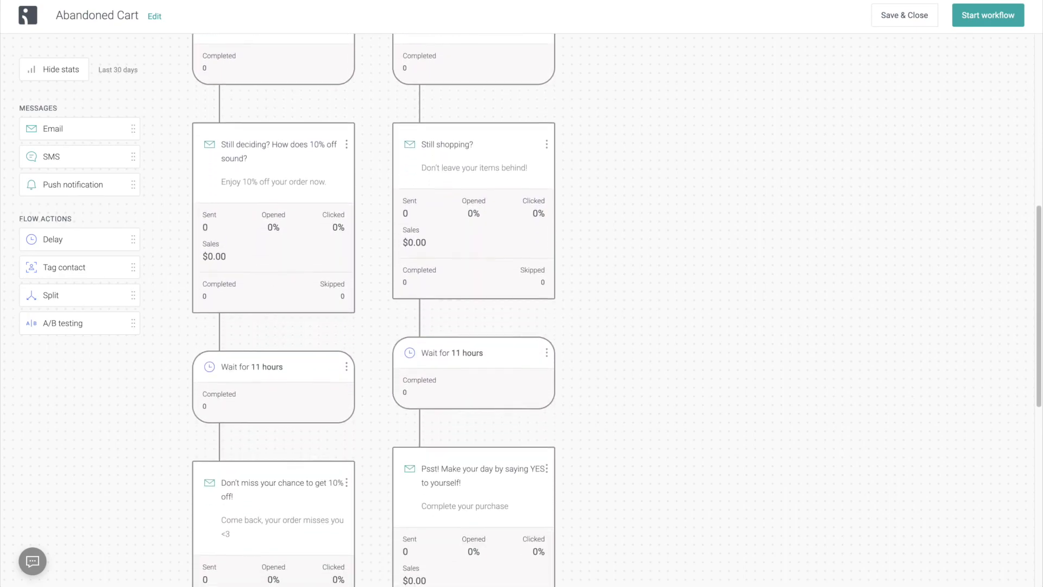